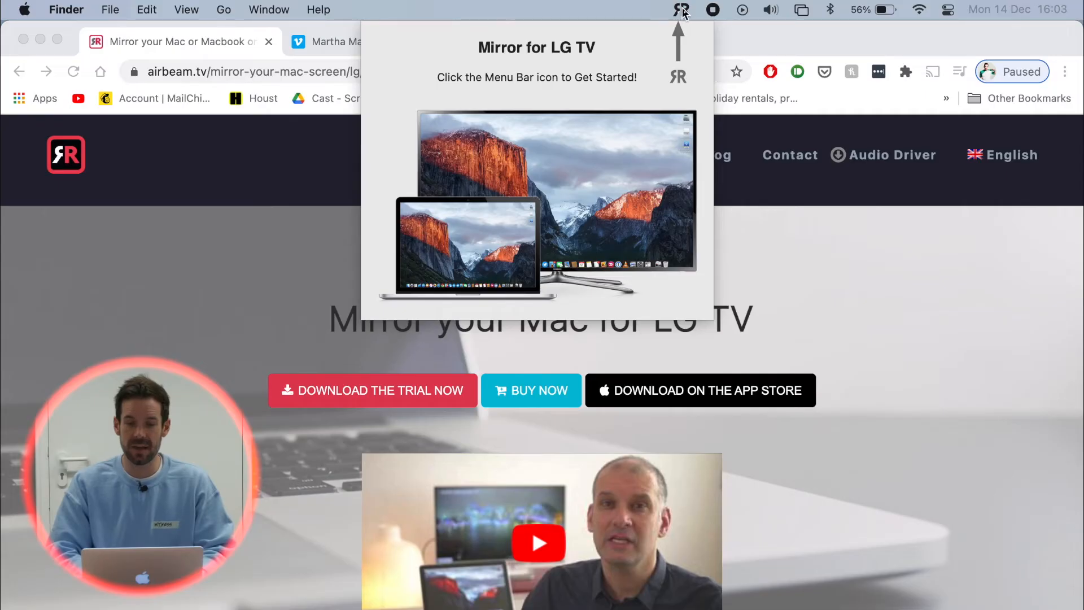
Start Mirror for LG TV in free-trial mode so the mirroring panel targets the LG webOS TV
{"action": "left_click", "coordinate": [681, 10]}
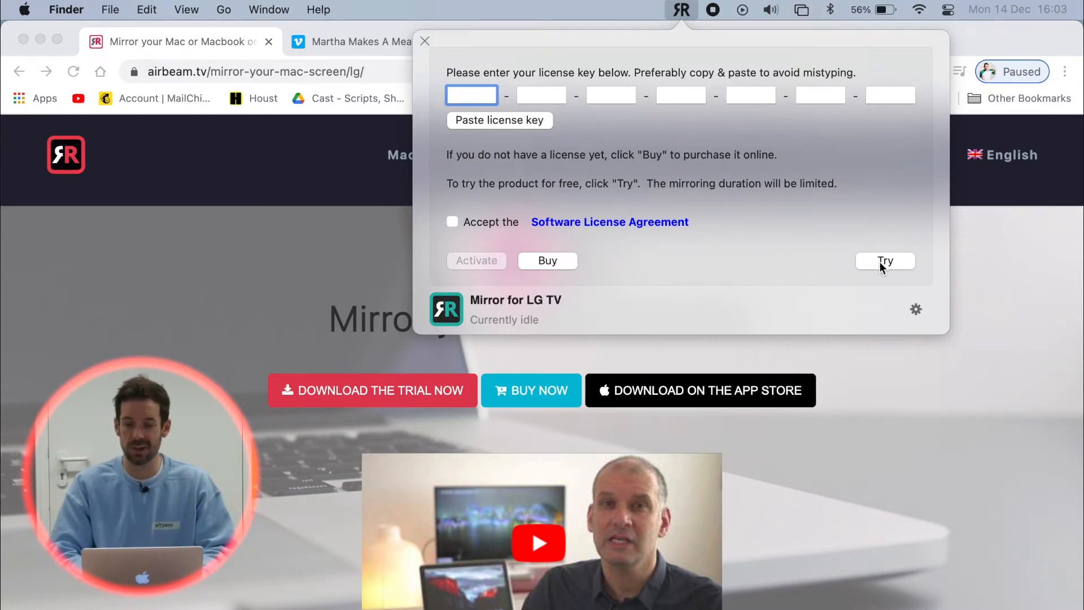
{"action": "left_click", "coordinate": [885, 260]}
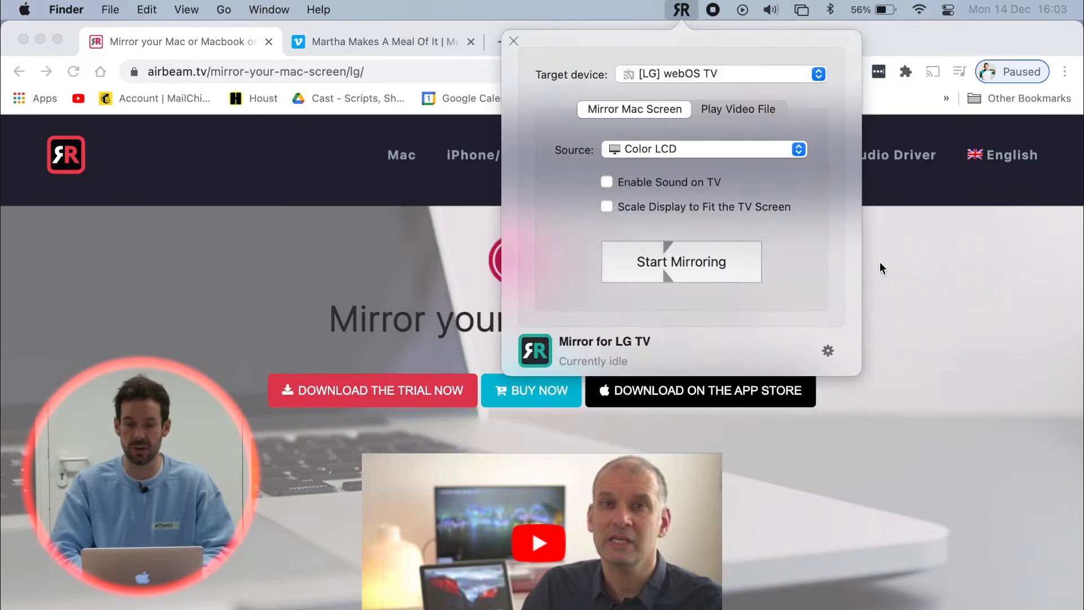
{"action": "mouse_move", "coordinate": [540, 184]}
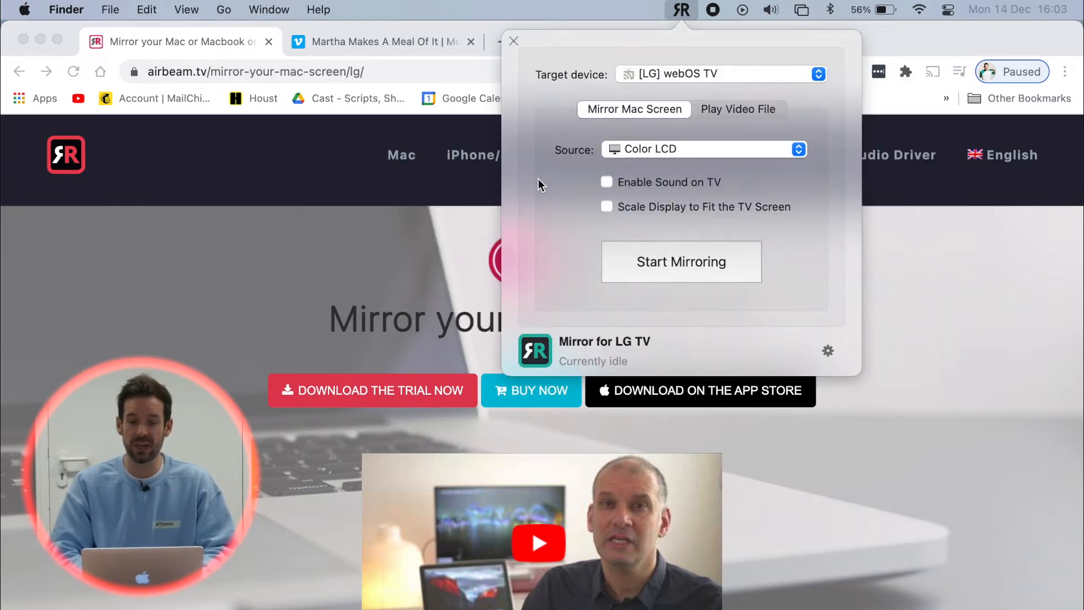
{"action": "mouse_move", "coordinate": [582, 189]}
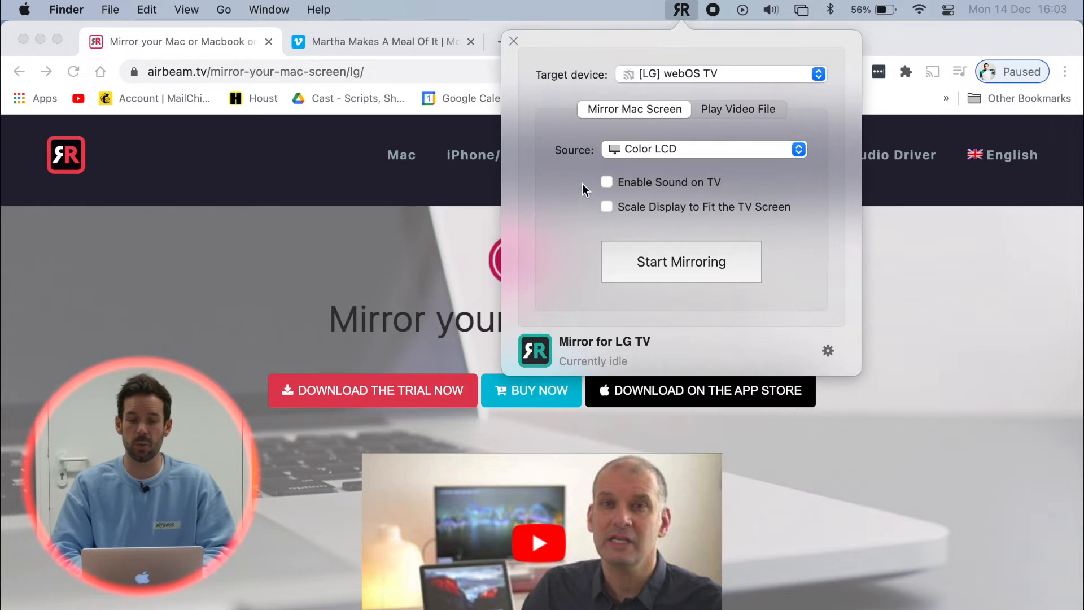
{"action": "mouse_move", "coordinate": [611, 187]}
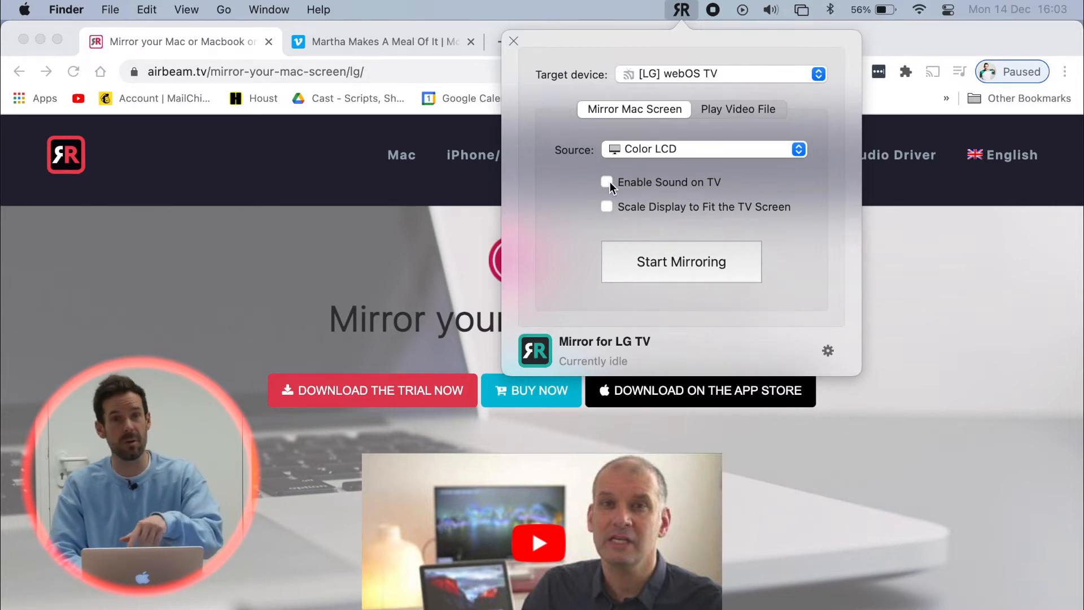
{"action": "left_click", "coordinate": [606, 181]}
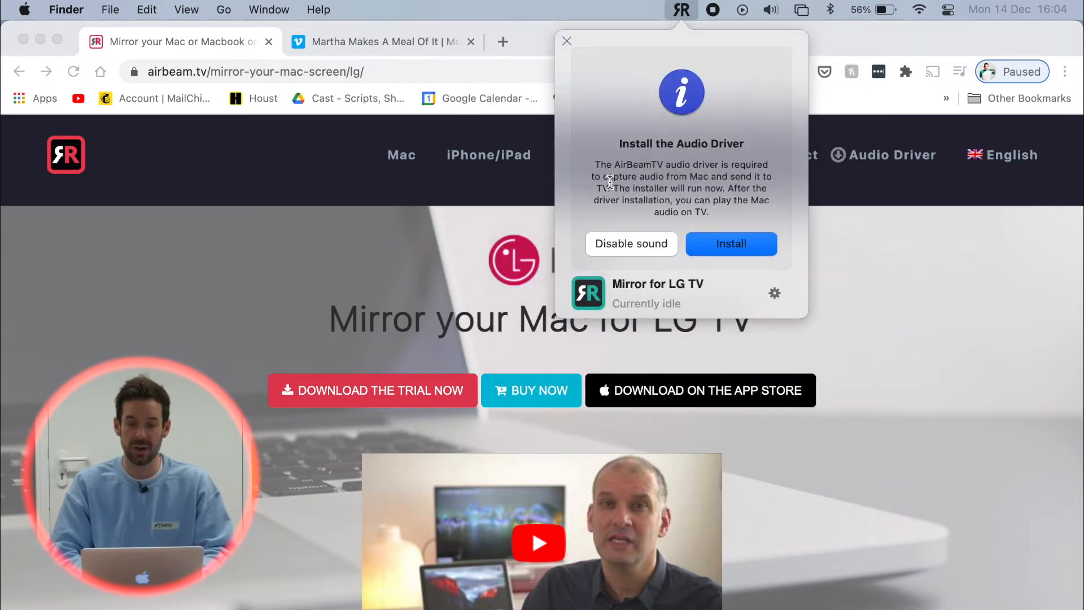
{"action": "mouse_move", "coordinate": [788, 100]}
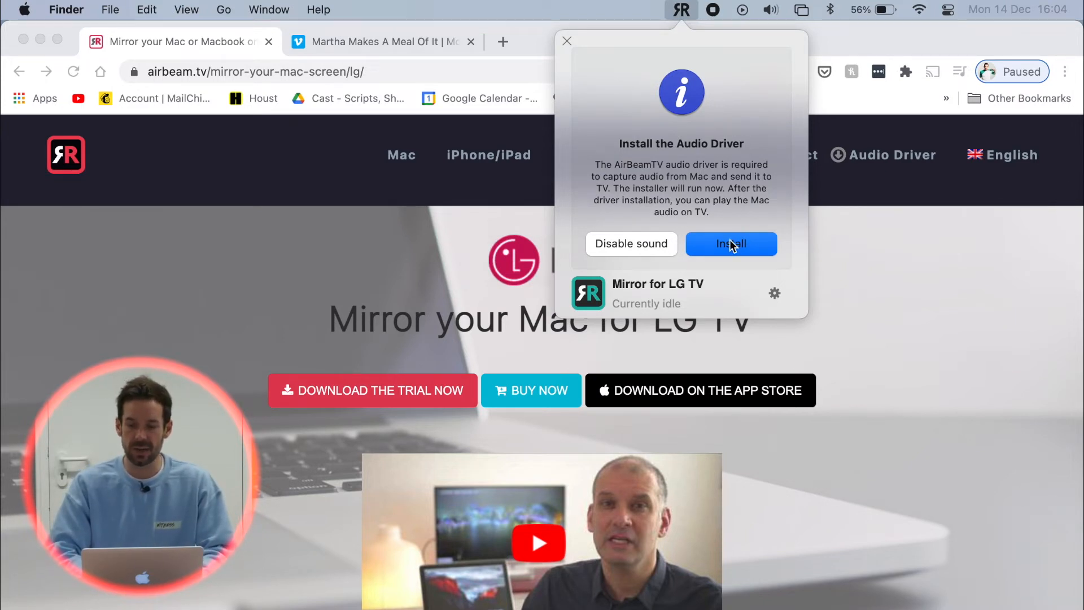
Install the required AirBeamTV Audio Driver and continue past the installer introduction
{"action": "left_click", "coordinate": [730, 243]}
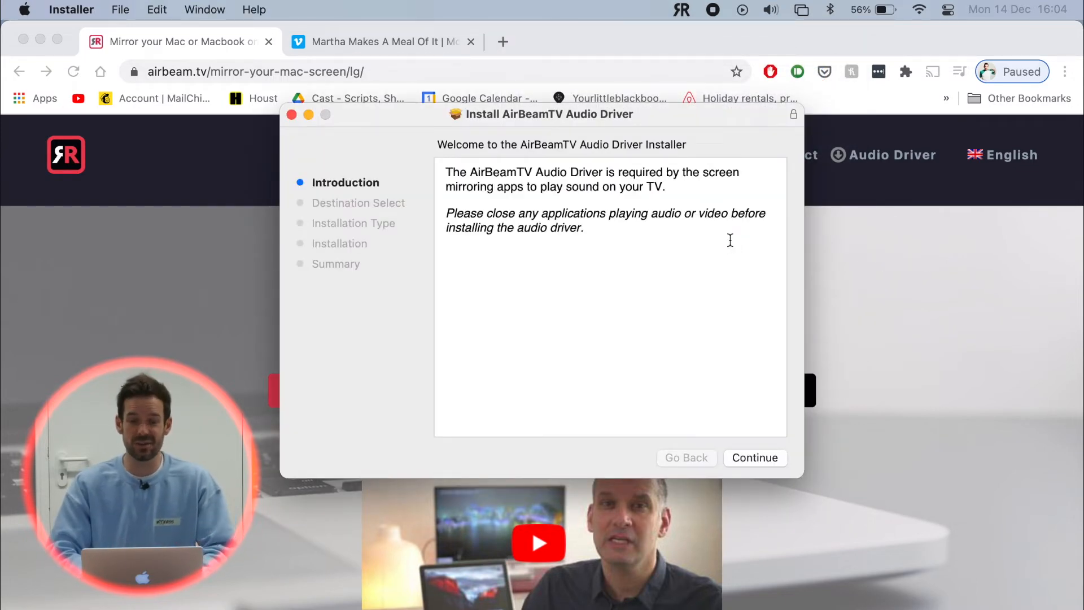
{"action": "mouse_move", "coordinate": [703, 247]}
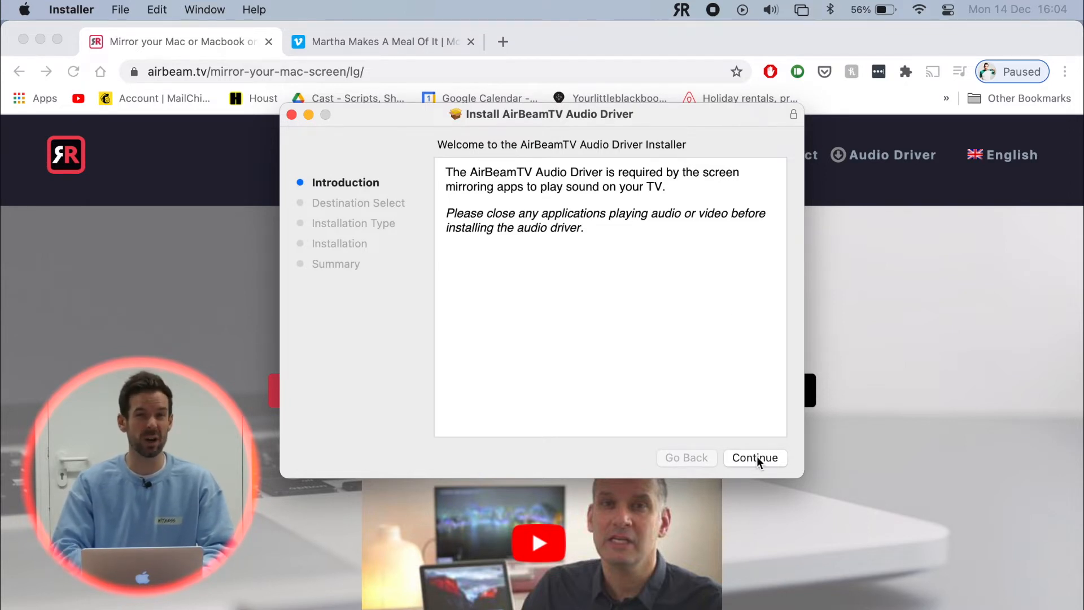
{"action": "left_click", "coordinate": [755, 457]}
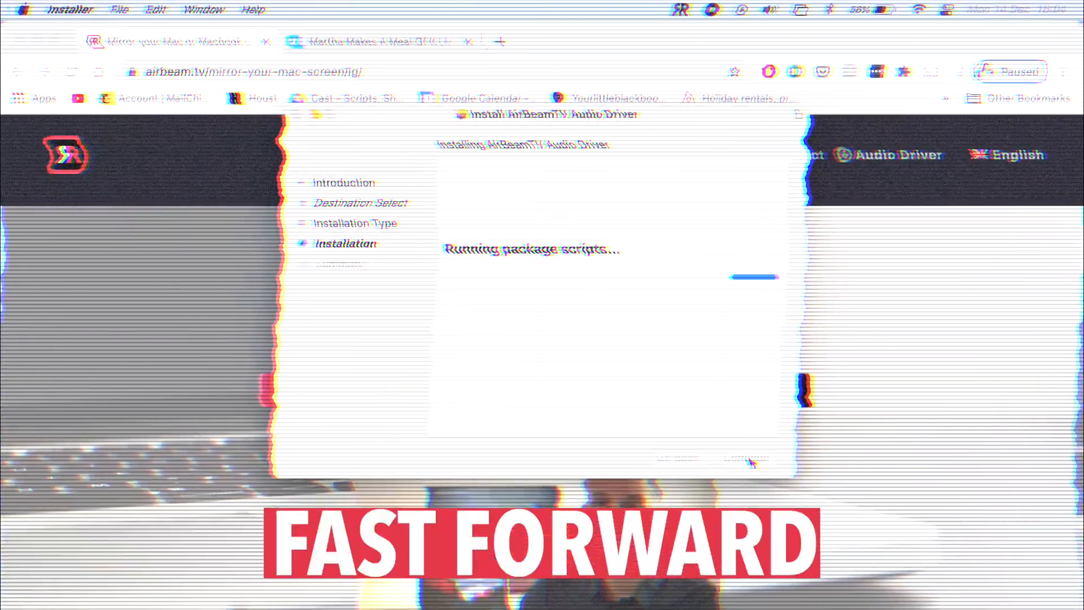